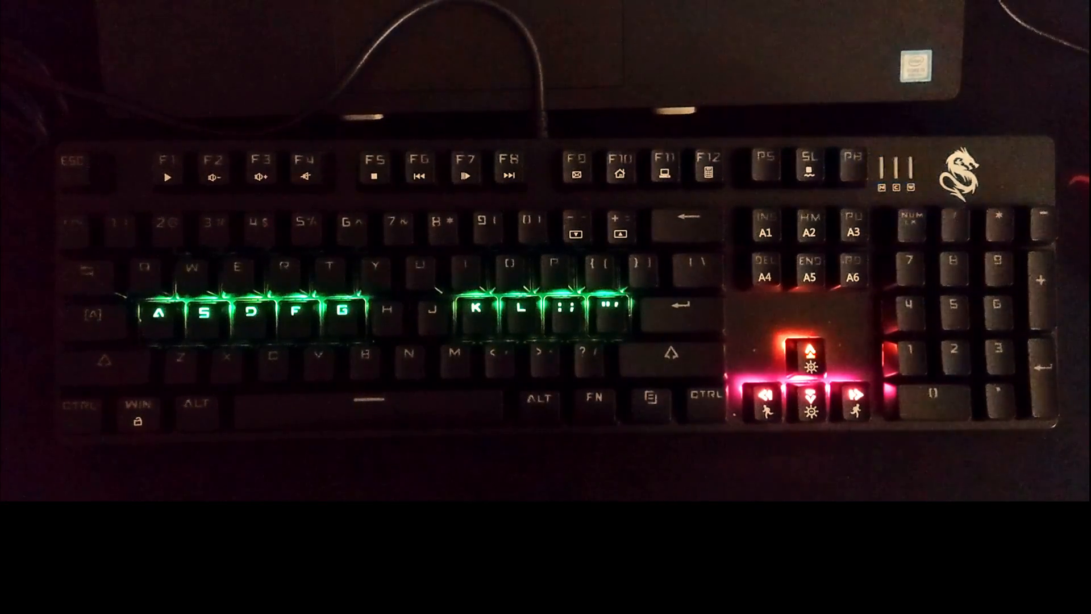
Turn off the G key's backlight, leaving A, S, D, F and K, L, ;, ' glowing green.
key(g)
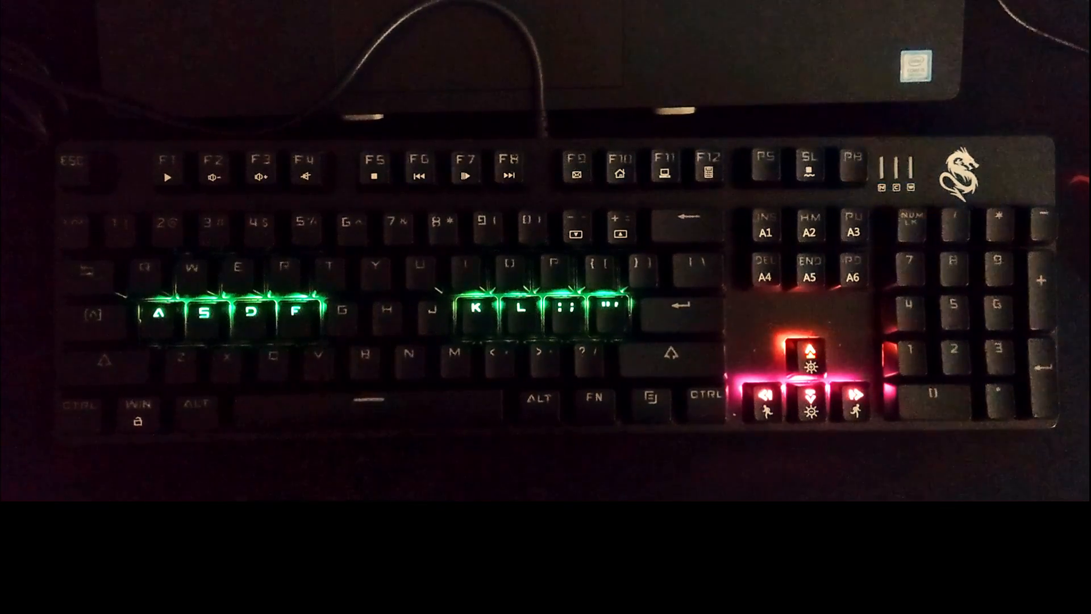